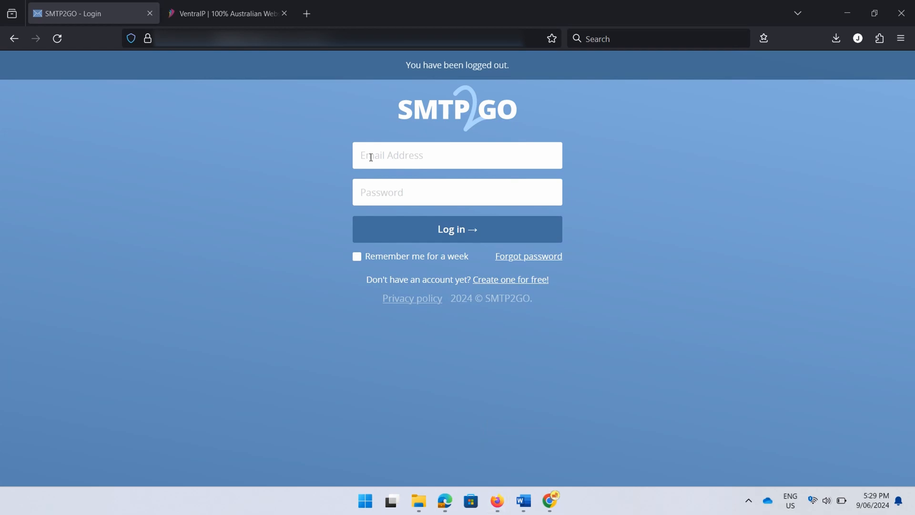
{"action": "left_click", "coordinate": [458, 155]}
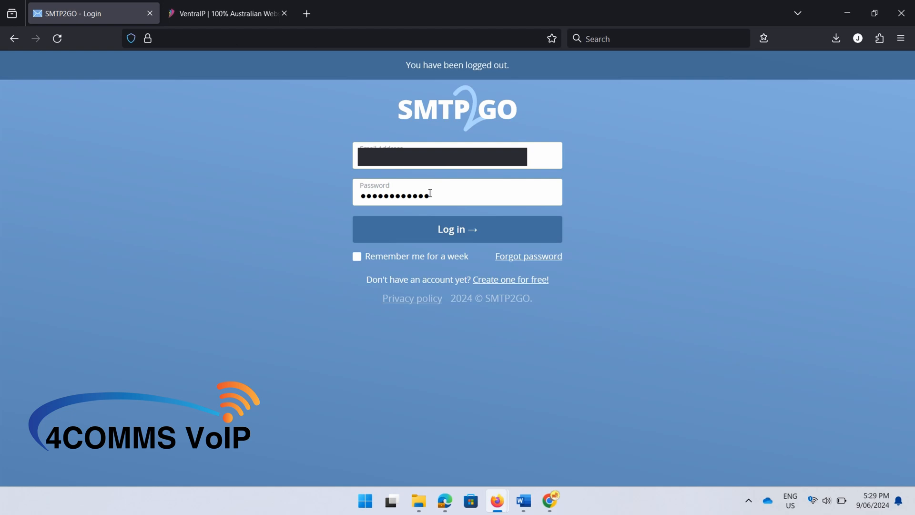
{"action": "left_click", "coordinate": [458, 229]}
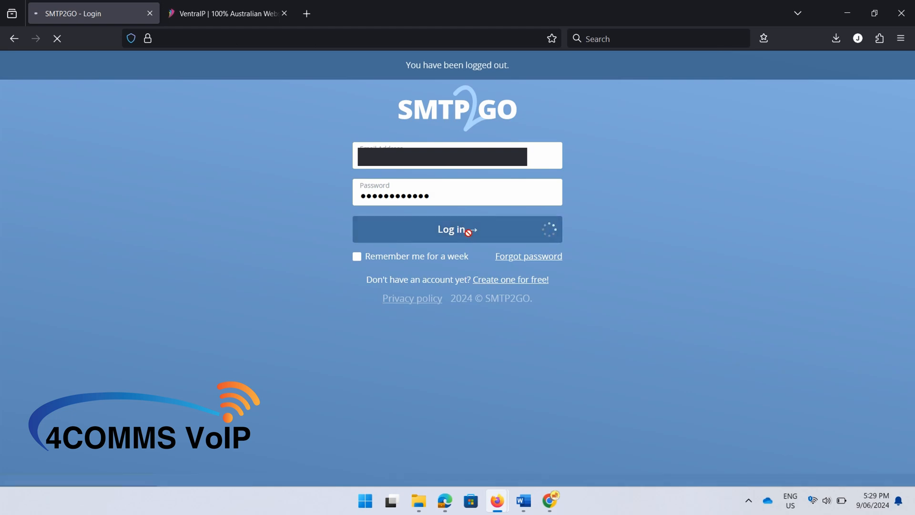
{"action": "left_click", "coordinate": [458, 228]}
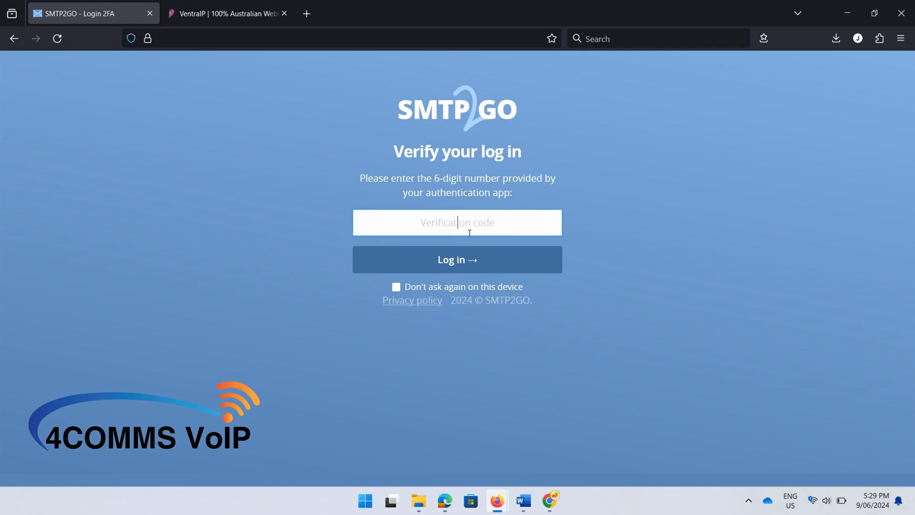
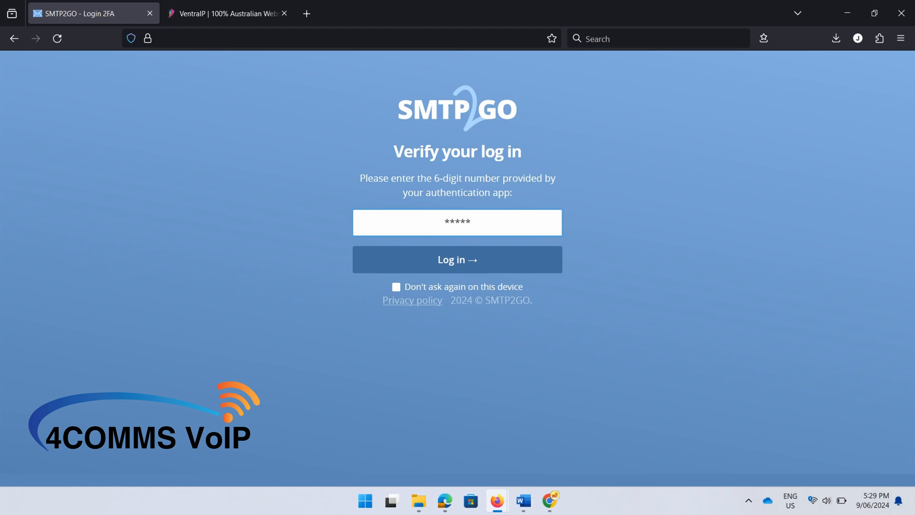
{"action": "left_click", "coordinate": [458, 260]}
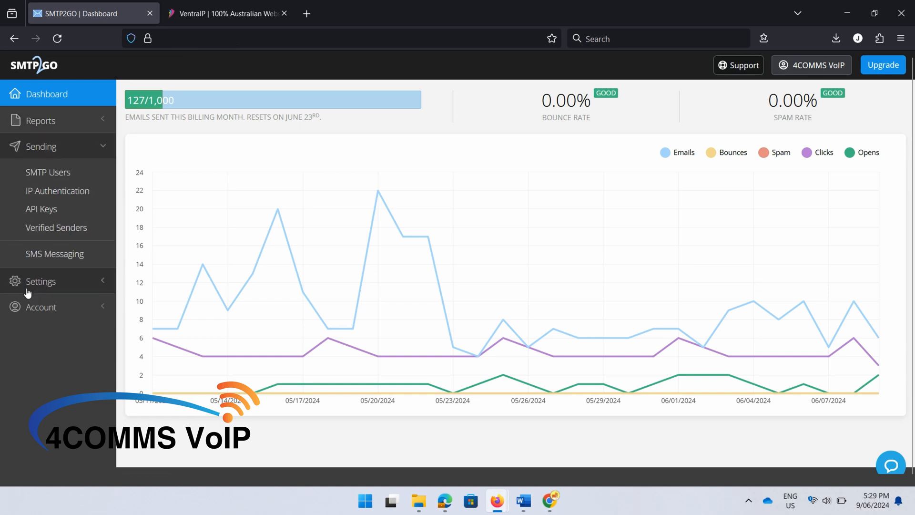
Step: Go to Sending > Verified Senders from the dashboard sidebar
{"action": "left_click", "coordinate": [55, 227]}
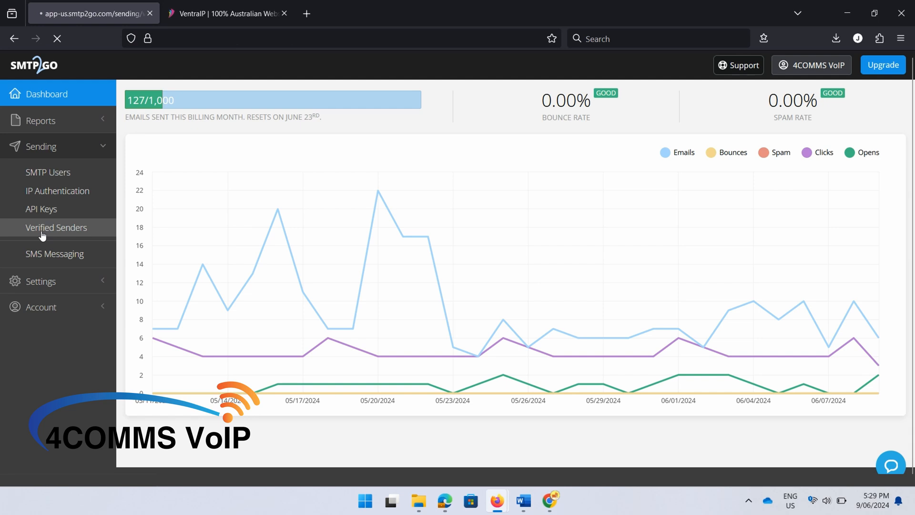
Step: Add smtp2godemo.com.au as a new sender domain and continue to its CNAME records
{"action": "left_click", "coordinate": [55, 227]}
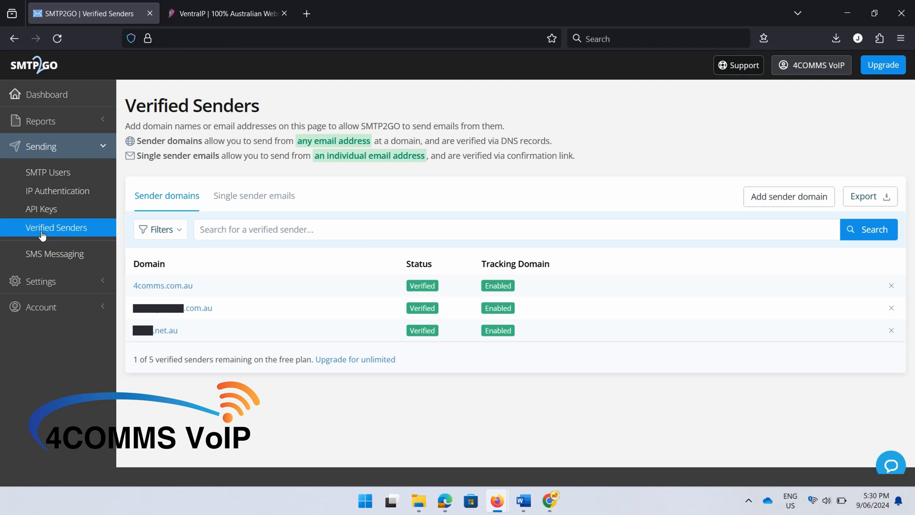
{"action": "mouse_move", "coordinate": [852, 246]}
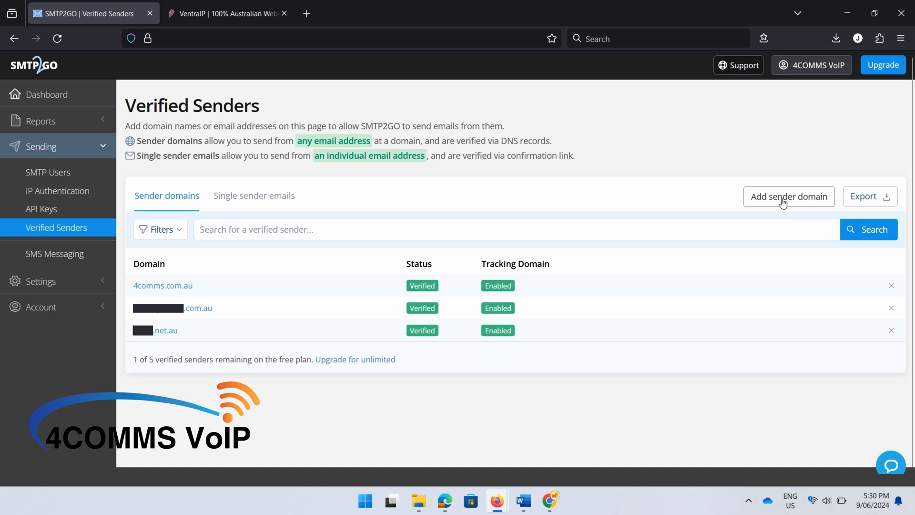
{"action": "left_click", "coordinate": [790, 196]}
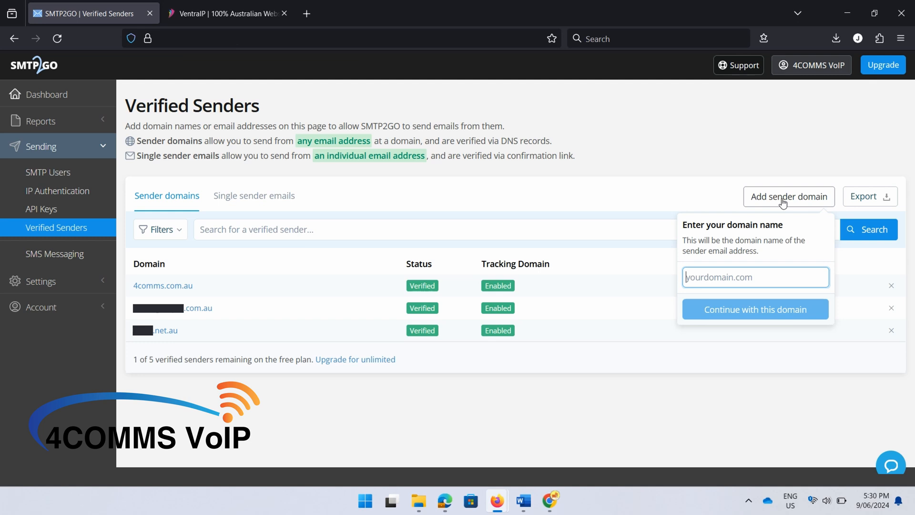
{"action": "type", "text": "s"}
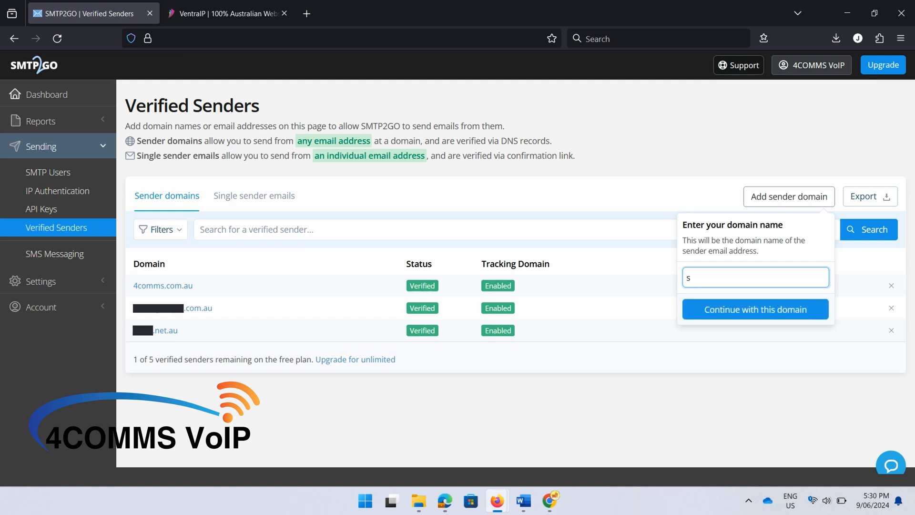
{"action": "type", "text": "mtp2godemo.com.au"}
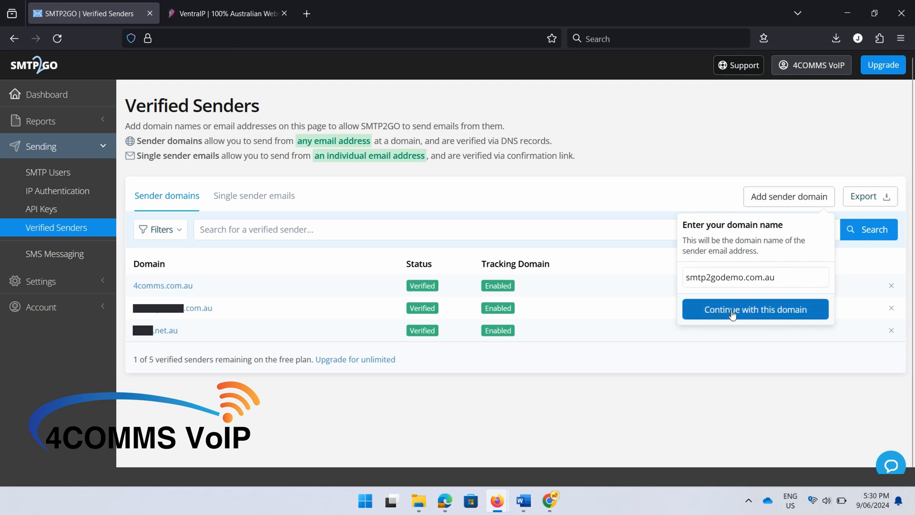
{"action": "left_click", "coordinate": [755, 309]}
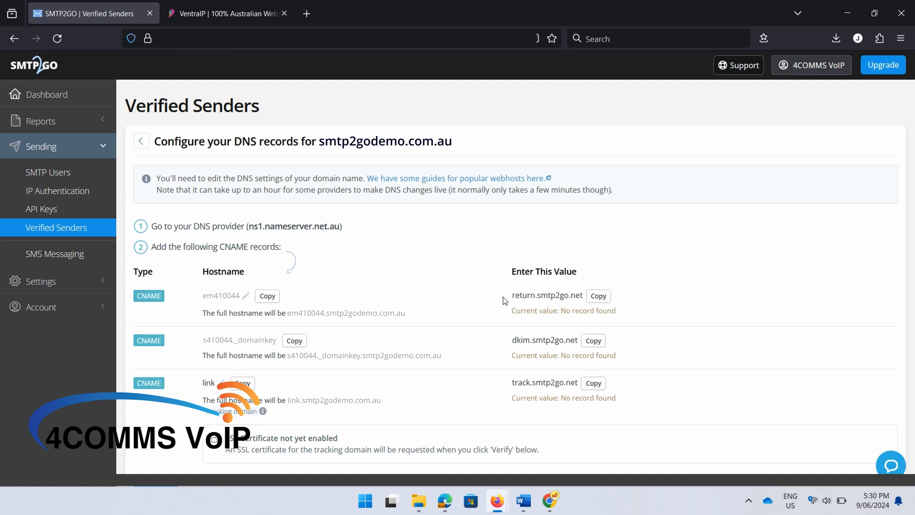
Step: Load the VentraIP VIPcontrol dashboard in a new browser tab
{"action": "left_click", "coordinate": [208, 13]}
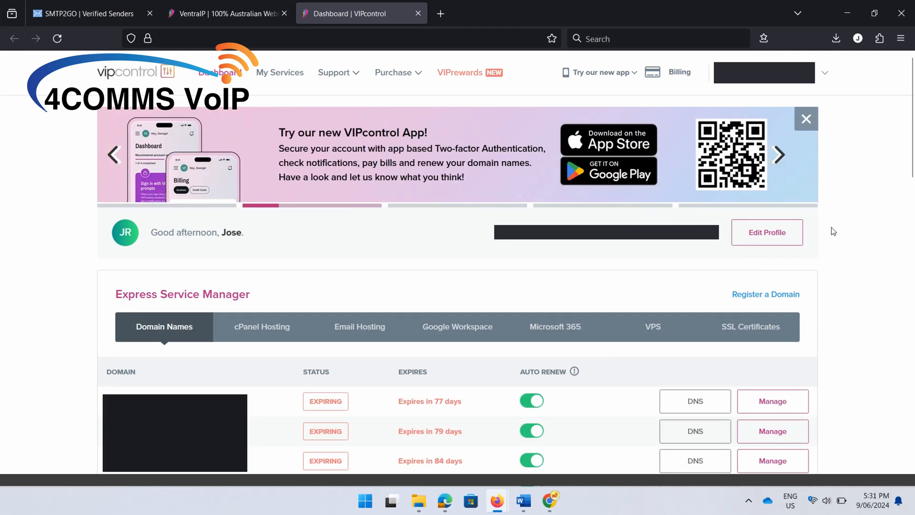
Step: Show all domains and go to the DNS settings for smtp2godemo.com.au
{"action": "scroll", "scroll_direction": "down", "scroll_amount": 3}
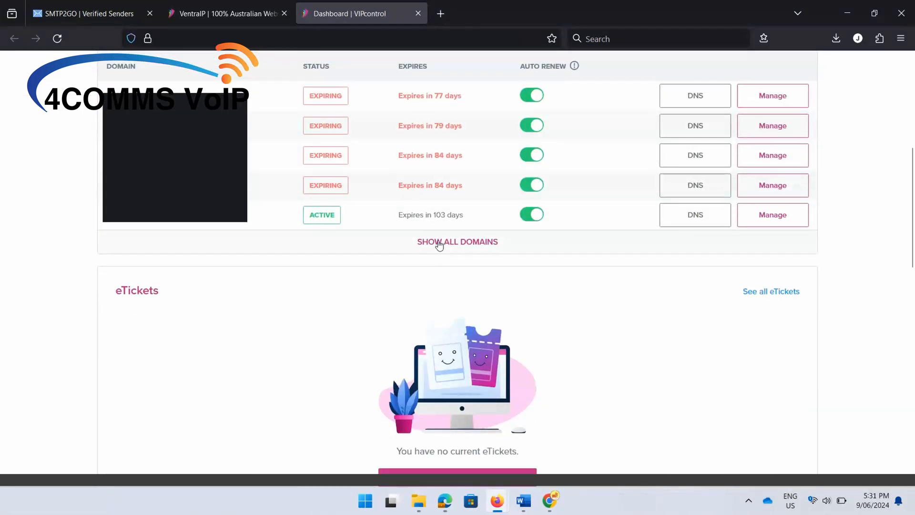
{"action": "left_click", "coordinate": [458, 242]}
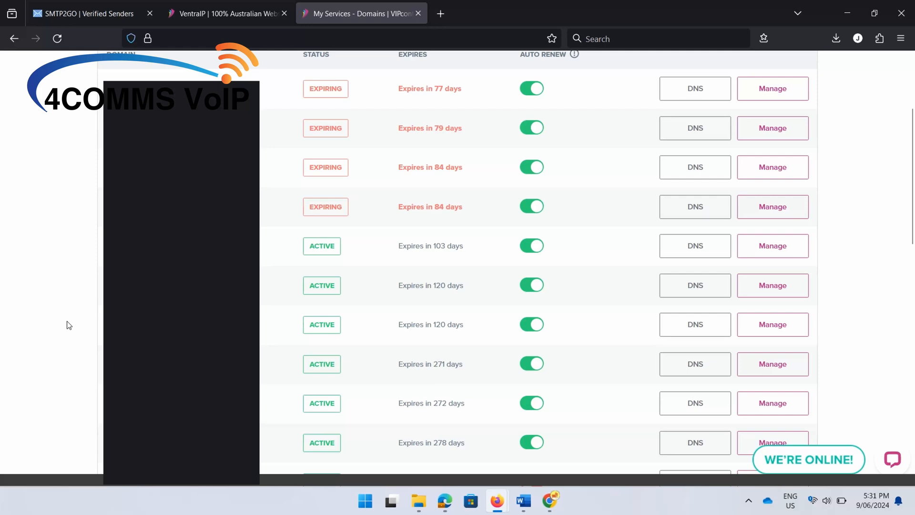
{"action": "scroll", "scroll_direction": "down", "scroll_amount": 3}
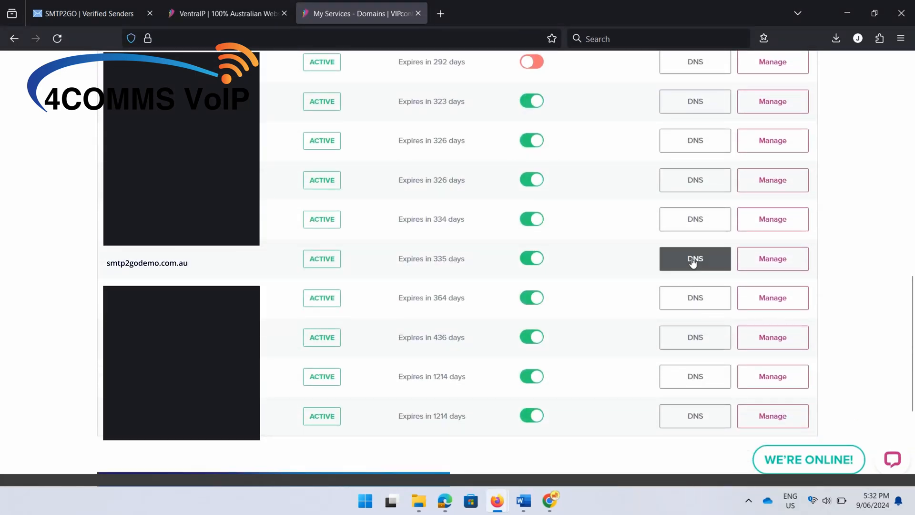
{"action": "left_click", "coordinate": [695, 258]}
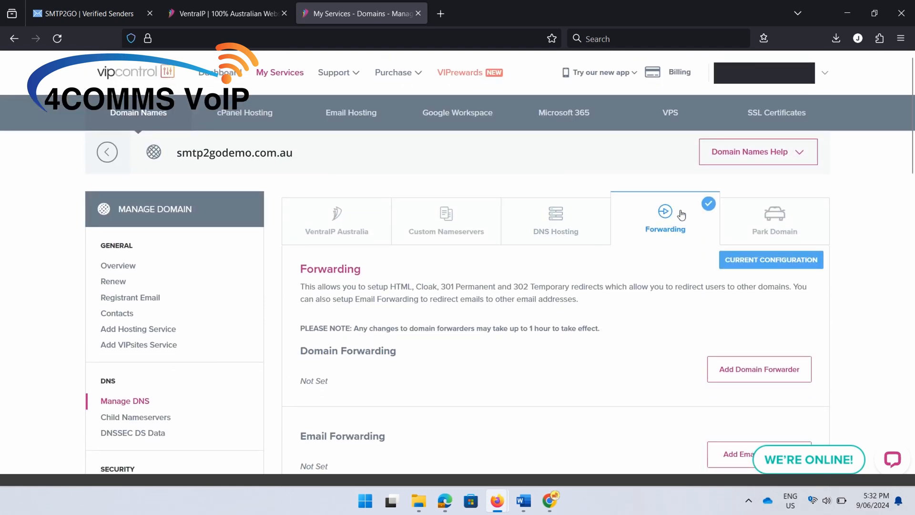
Step: Review the existing DNS records table, then return to the SMTP2GO CNAME list
{"action": "scroll", "scroll_direction": "down", "scroll_amount": 3}
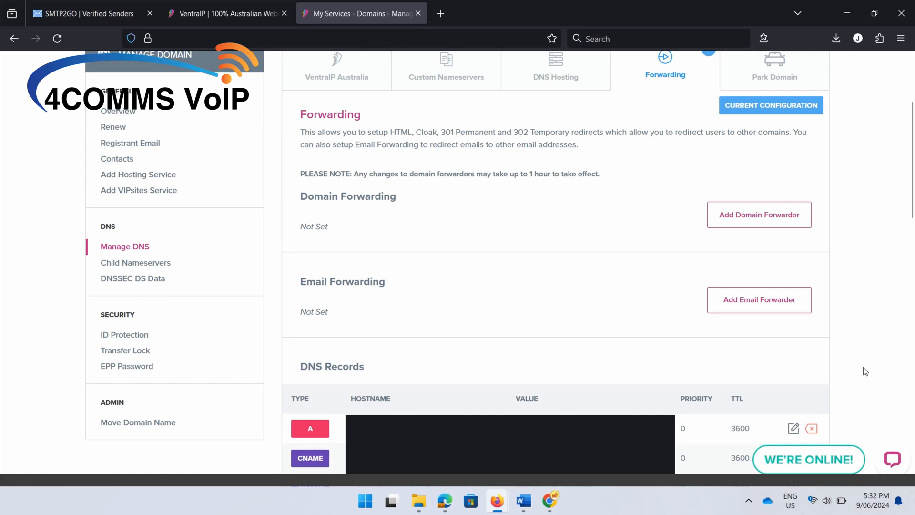
{"action": "scroll", "scroll_direction": "down", "scroll_amount": 3}
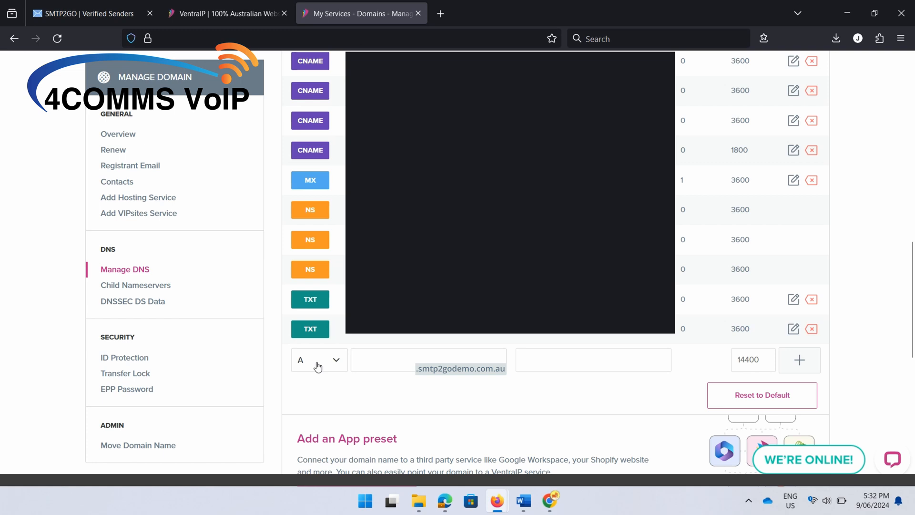
{"action": "left_click", "coordinate": [91, 14]}
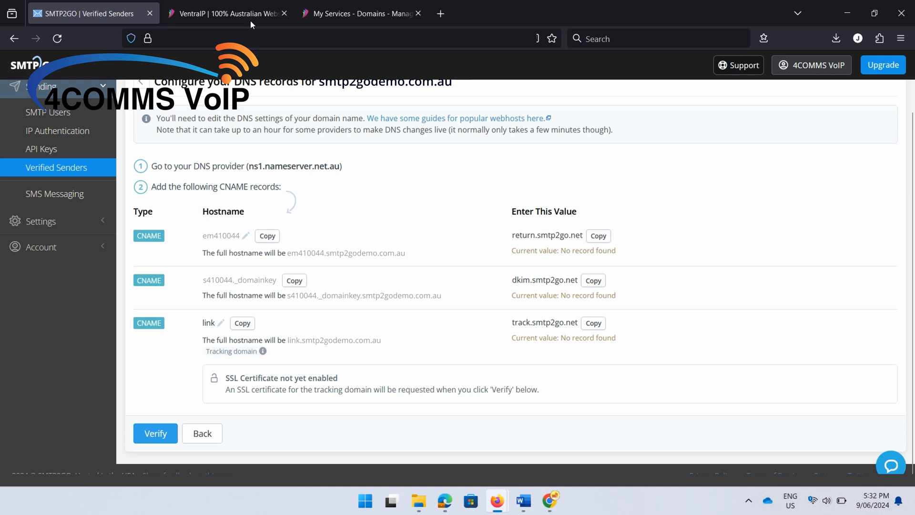
Step: Fill the new CNAME row with hostname em410044 and value return.smtp2go.net, and edit its TTL
{"action": "left_click", "coordinate": [359, 14]}
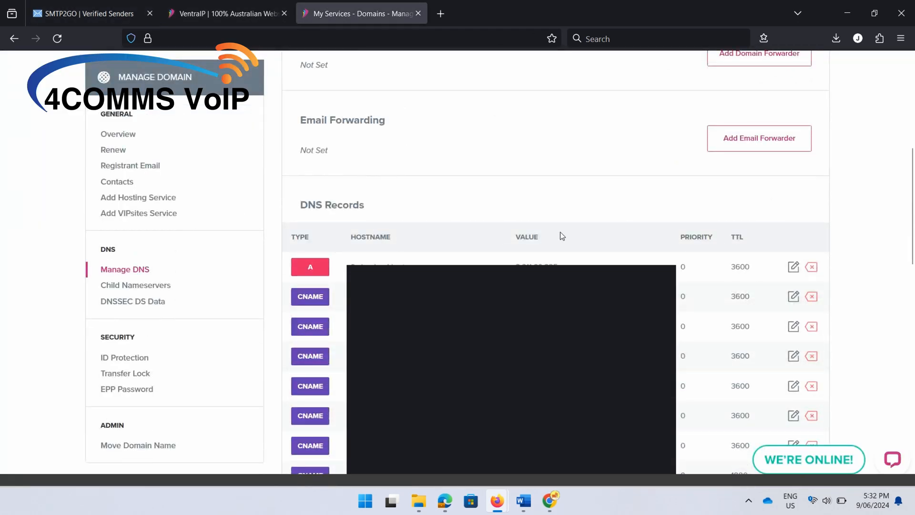
{"action": "scroll", "scroll_direction": "down", "scroll_amount": 3}
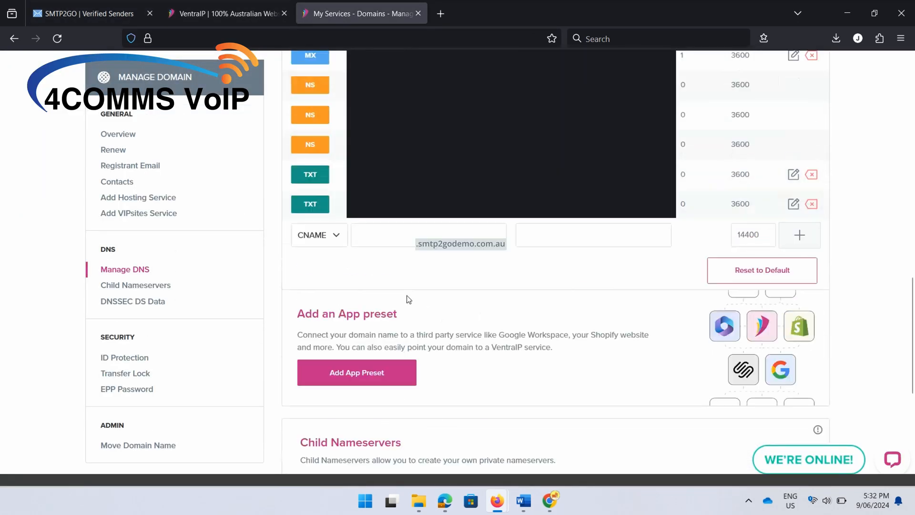
{"action": "type", "text": "em410044"}
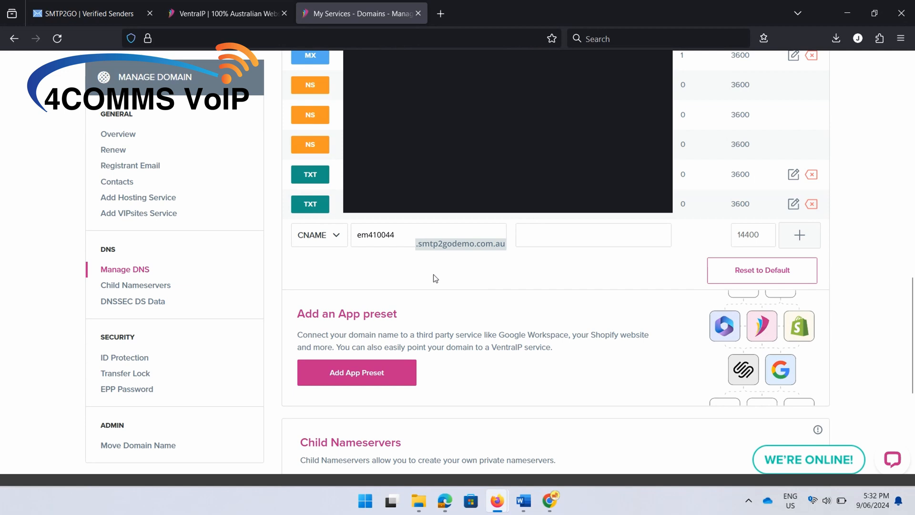
{"action": "left_click", "coordinate": [91, 13]}
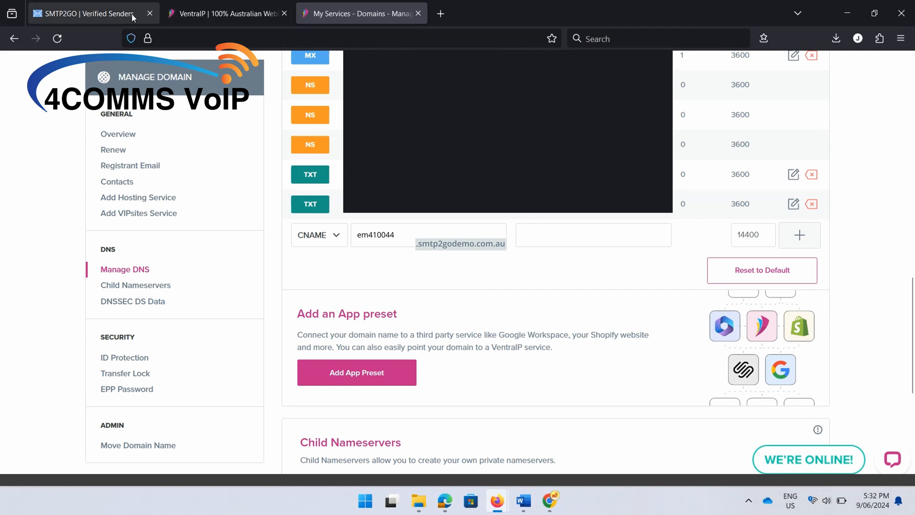
{"action": "left_click", "coordinate": [91, 14]}
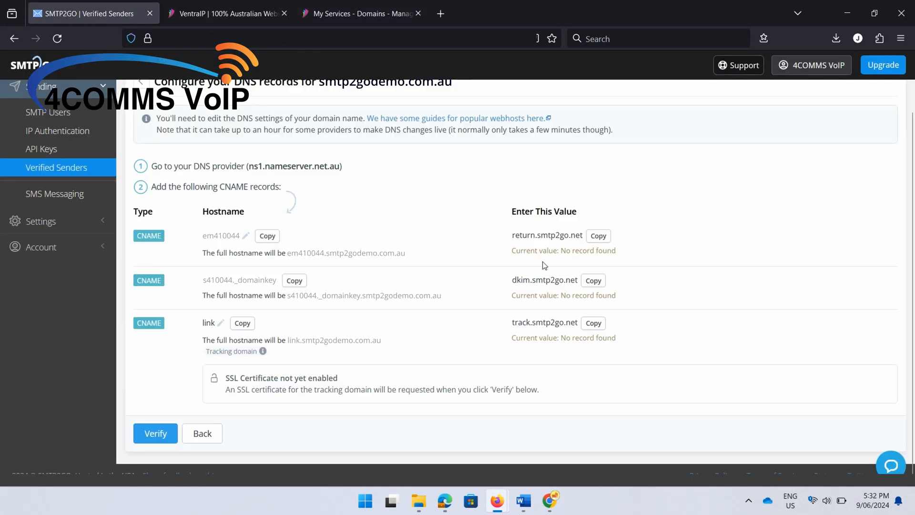
{"action": "left_click", "coordinate": [599, 237]}
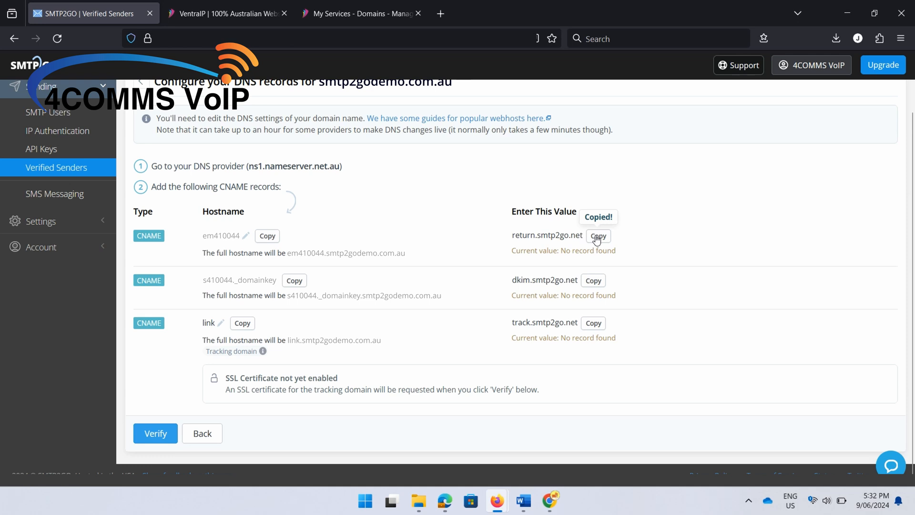
{"action": "left_click", "coordinate": [355, 14]}
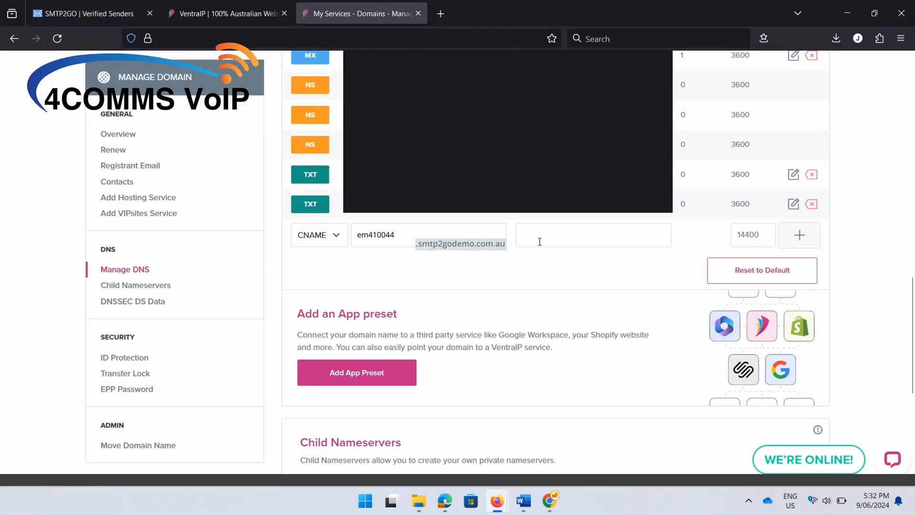
{"action": "type", "text": "return.smtp2go.net"}
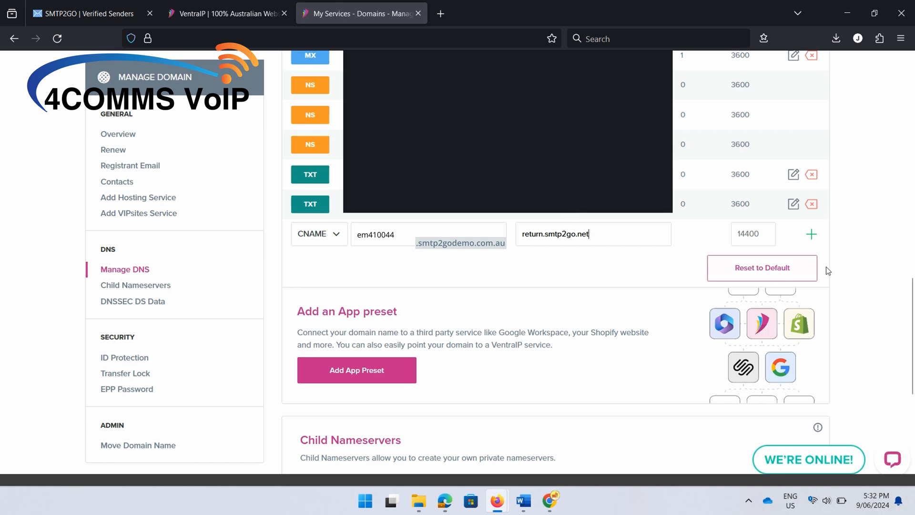
{"action": "left_click", "coordinate": [750, 233]}
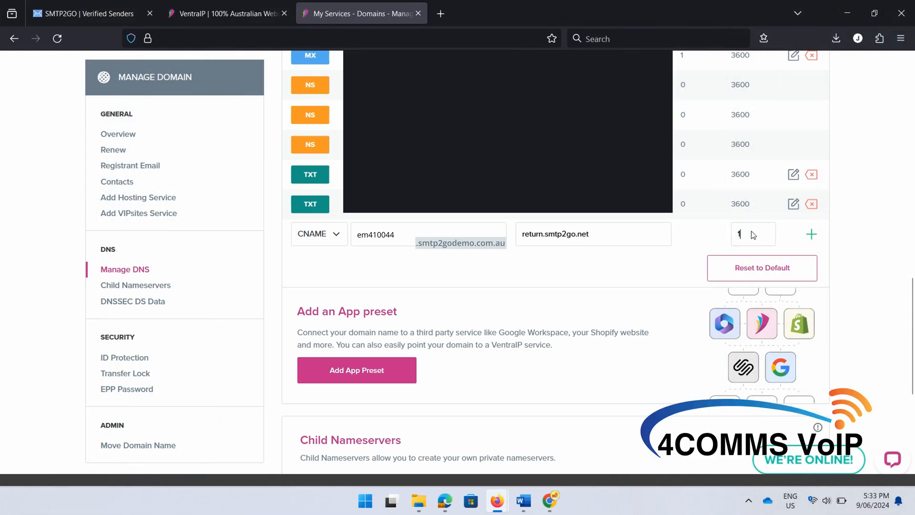
{"action": "mouse_move", "coordinate": [813, 235]}
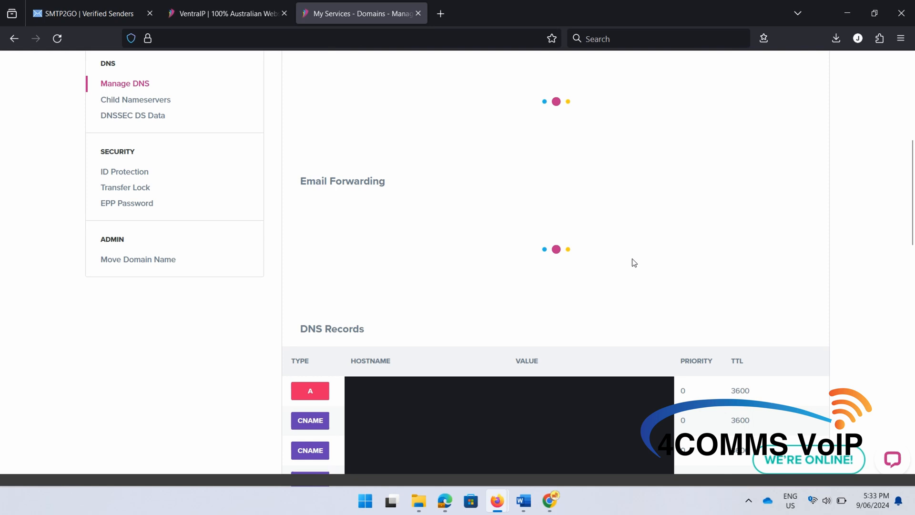
Step: Start a CNAME row with the s410038._domainkey hostname and value dkim.smtp2go.net
{"action": "scroll", "scroll_direction": "down", "scroll_amount": 3}
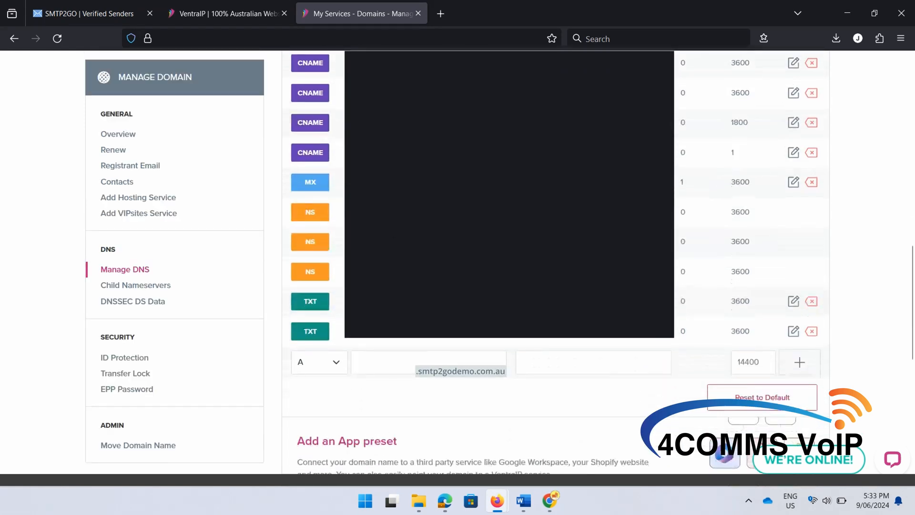
{"action": "scroll", "scroll_direction": "down", "scroll_amount": 3}
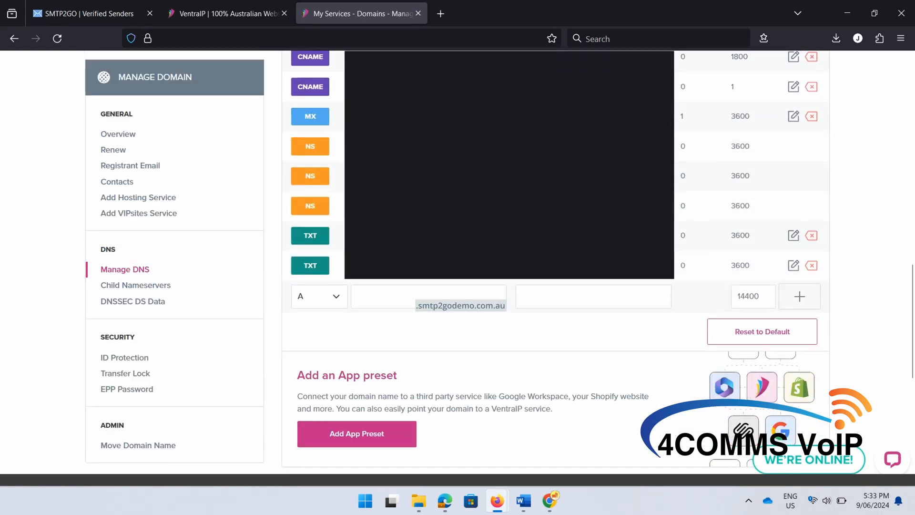
{"action": "left_click", "coordinate": [318, 296]}
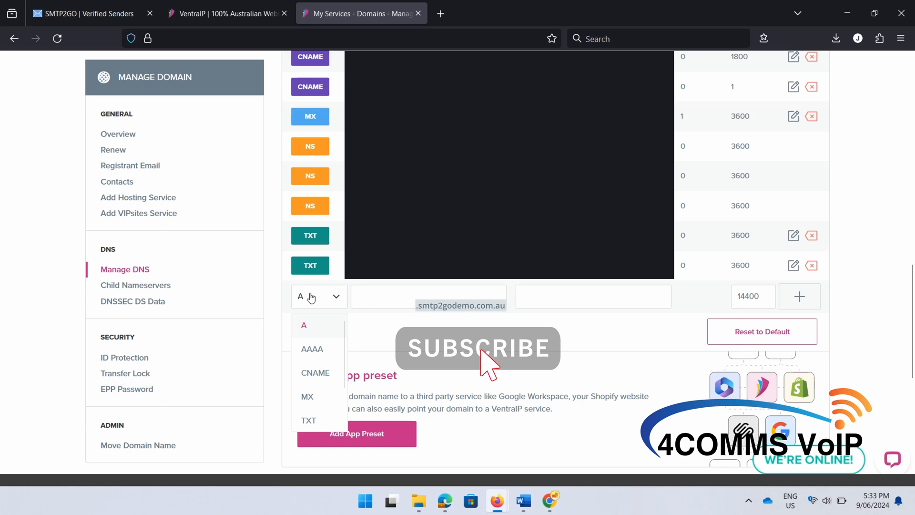
{"action": "left_click", "coordinate": [315, 373]}
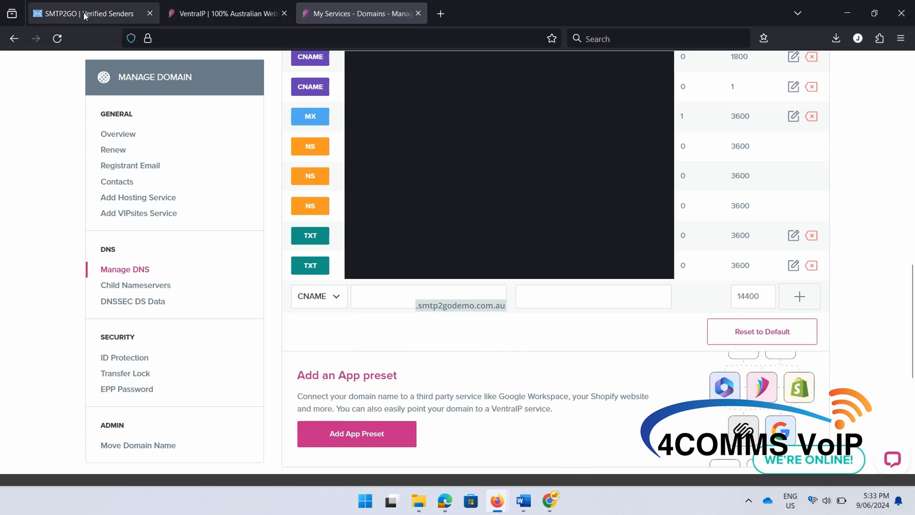
{"action": "left_click", "coordinate": [84, 13]}
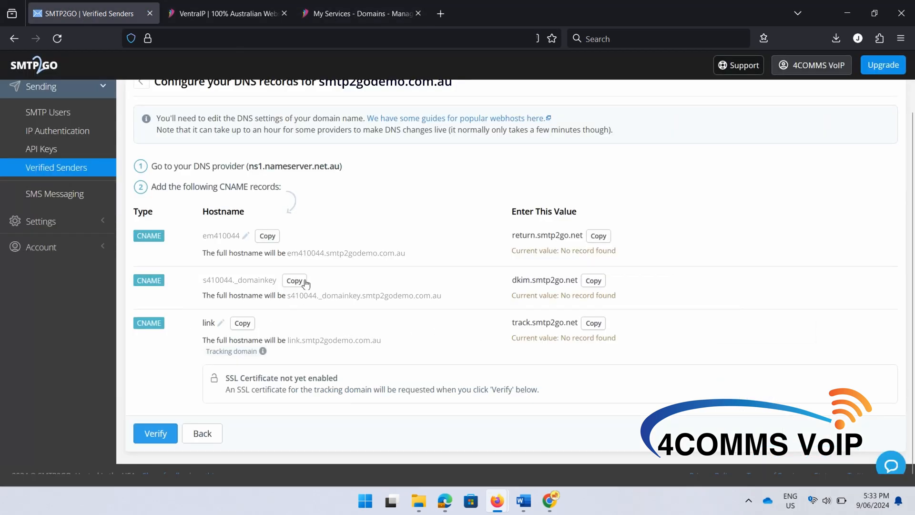
{"action": "left_click", "coordinate": [293, 281]}
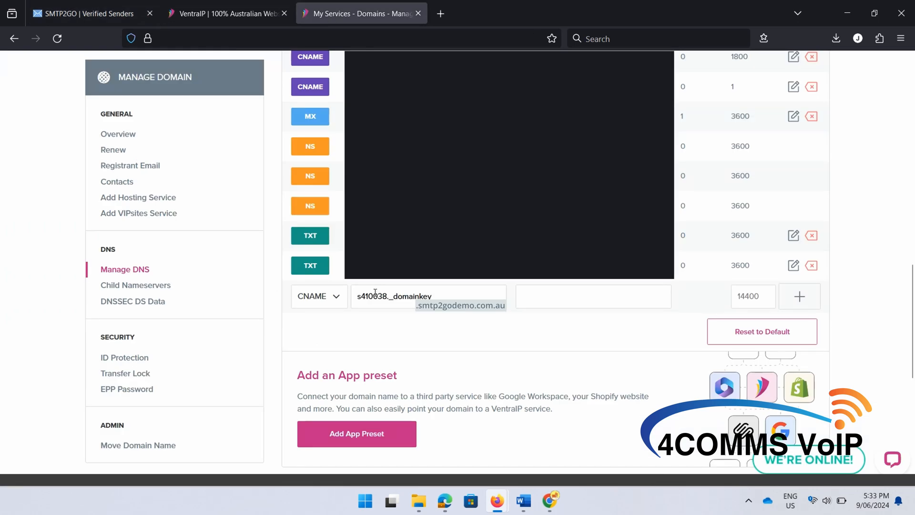
{"action": "left_click", "coordinate": [86, 13]}
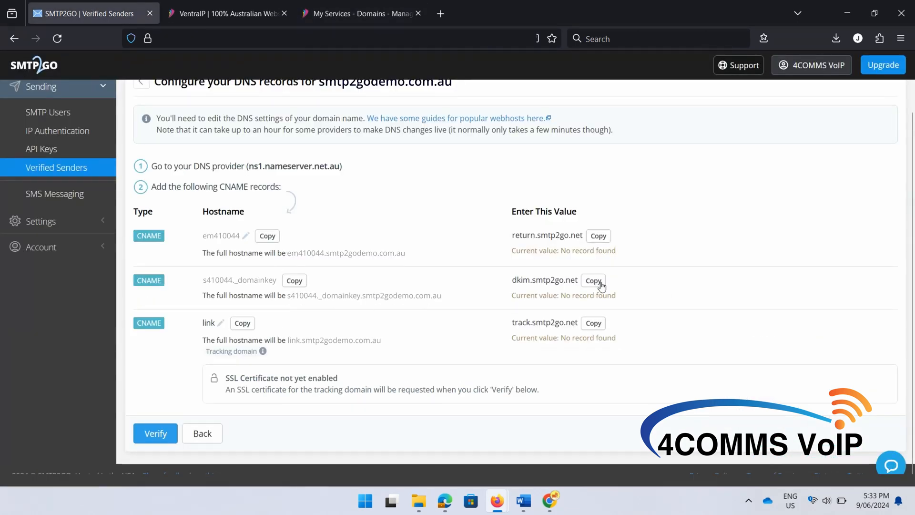
{"action": "left_click", "coordinate": [360, 14]}
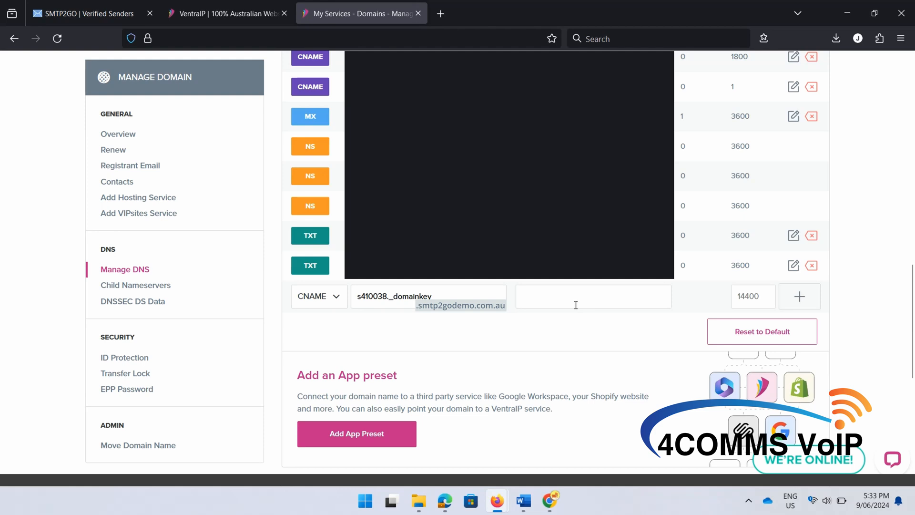
{"action": "type", "text": "dkim.smtp2go.net"}
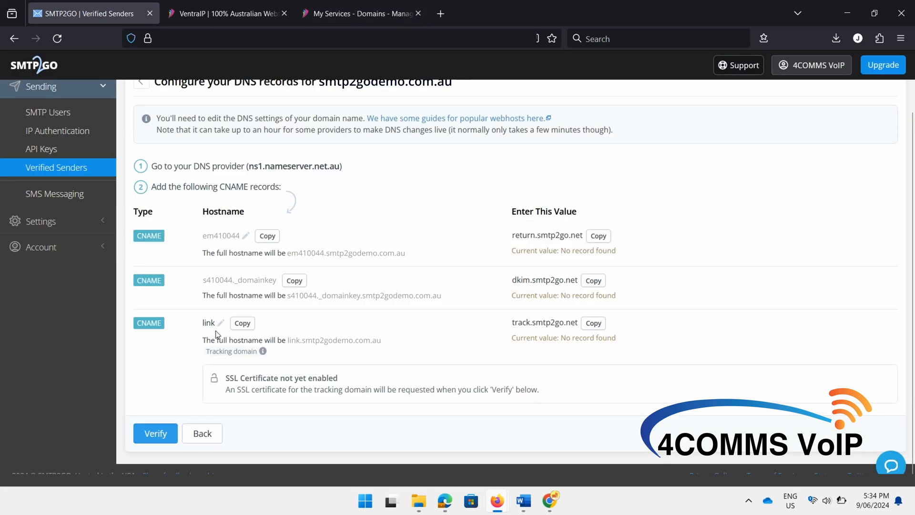
Step: Rename the tracking hostname to link2, copy it, and return to the DNS records
{"action": "left_click", "coordinate": [221, 323]}
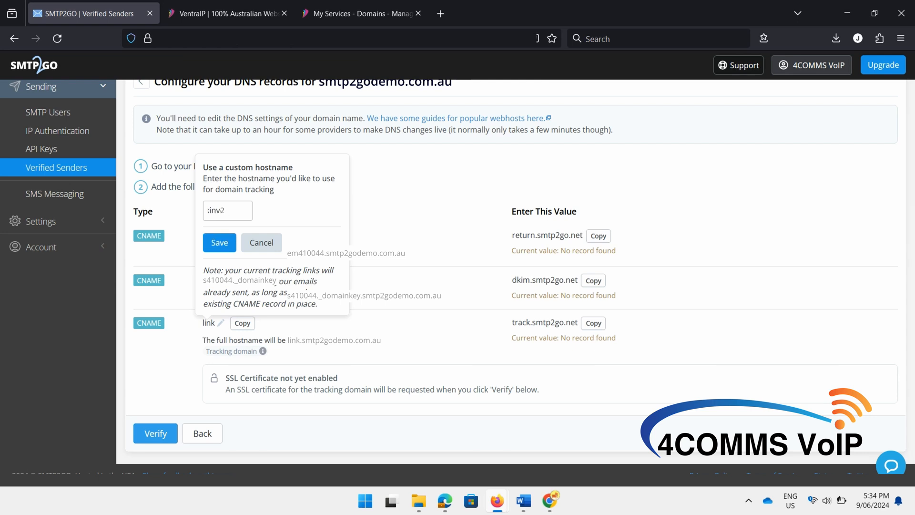
{"action": "left_click", "coordinate": [219, 244]}
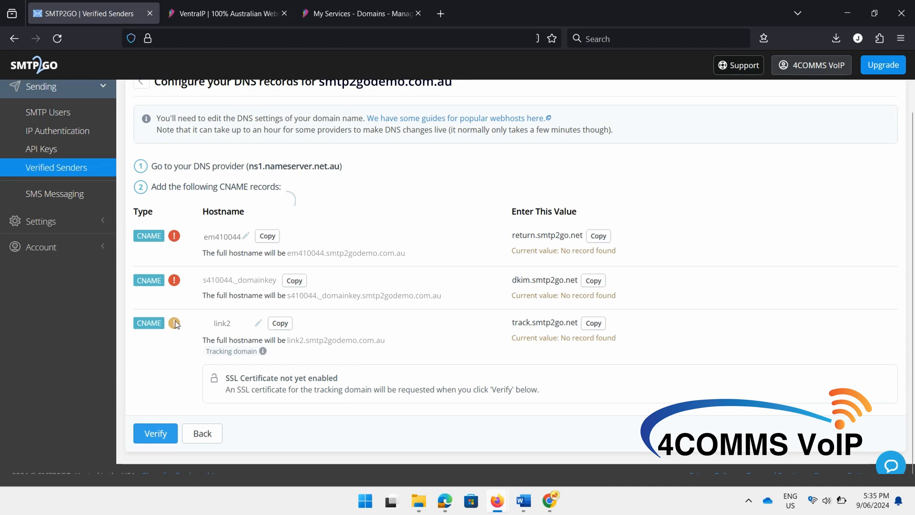
{"action": "left_click", "coordinate": [281, 323]}
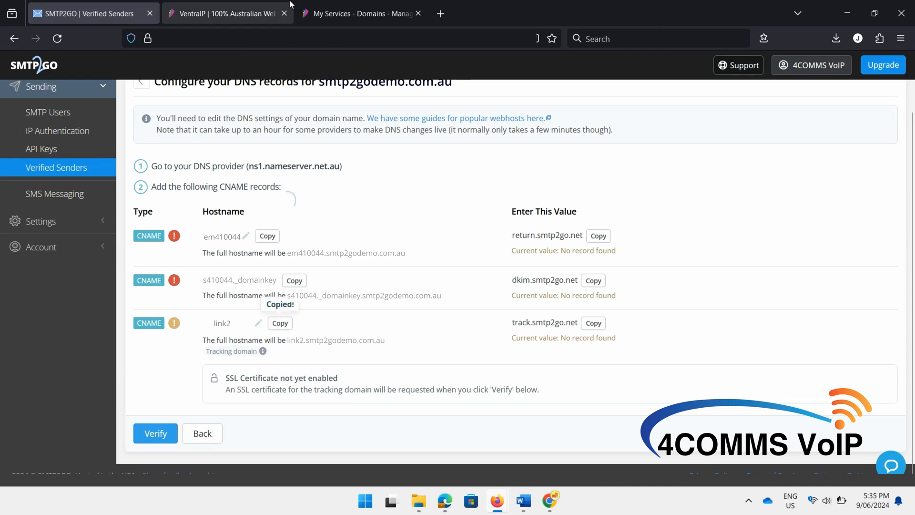
{"action": "left_click", "coordinate": [361, 14]}
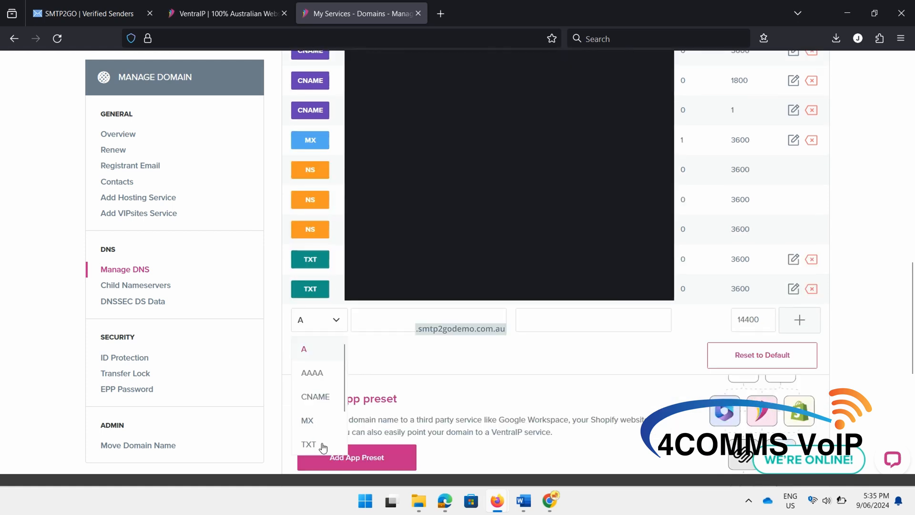
Step: Fill the CNAME row with hostname link2 and value track.smtp2go.net, then return to verification
{"action": "left_click", "coordinate": [314, 397]}
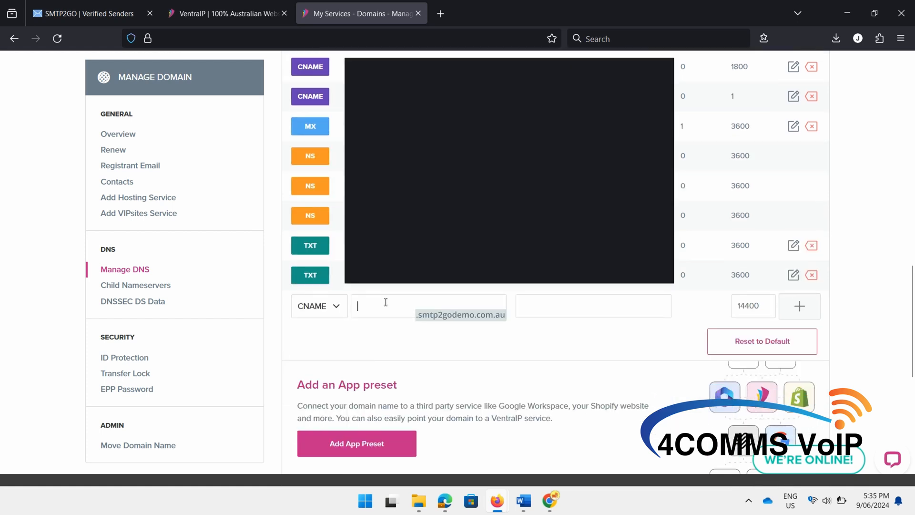
{"action": "type", "text": "link2"}
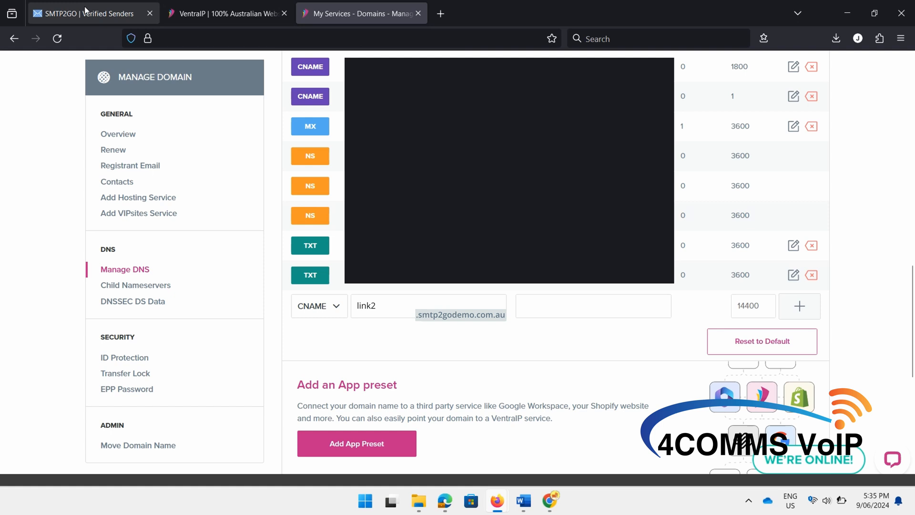
{"action": "left_click", "coordinate": [593, 323]}
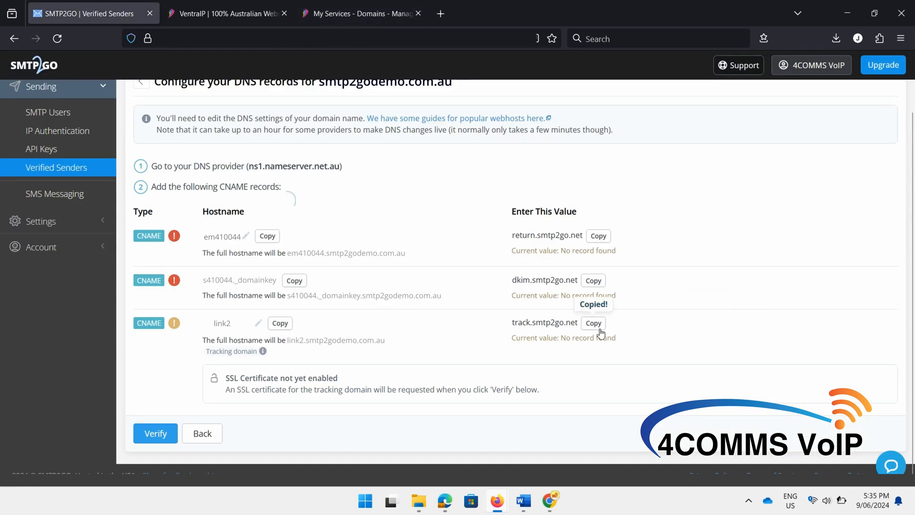
{"action": "left_click", "coordinate": [361, 13]}
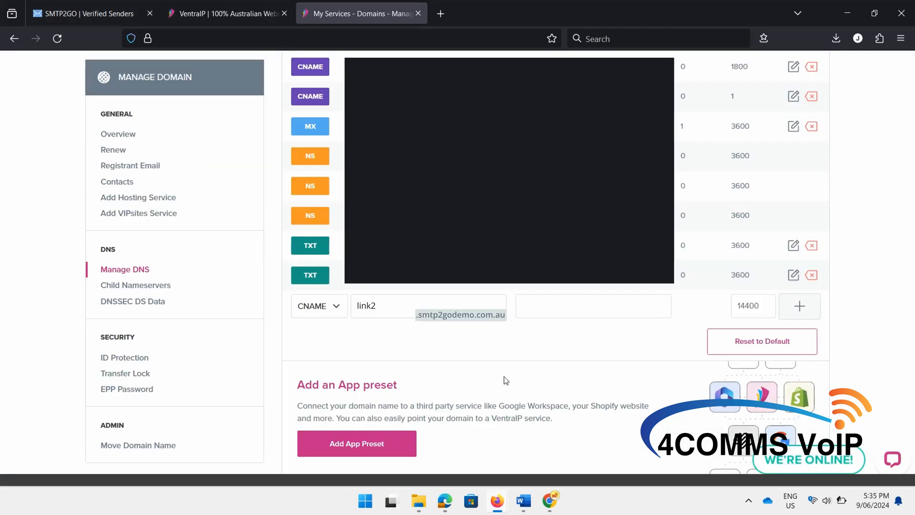
{"action": "type", "text": "track.smtp2go.net"}
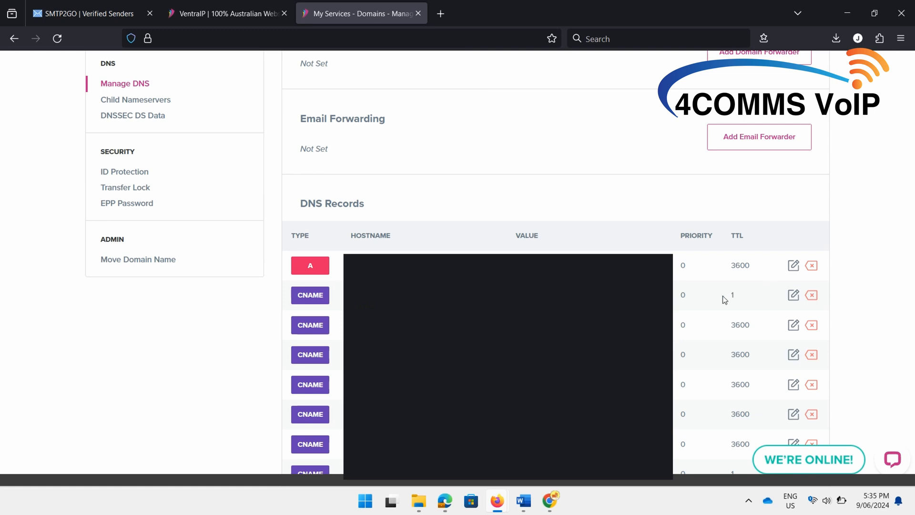
{"action": "left_click", "coordinate": [86, 13]}
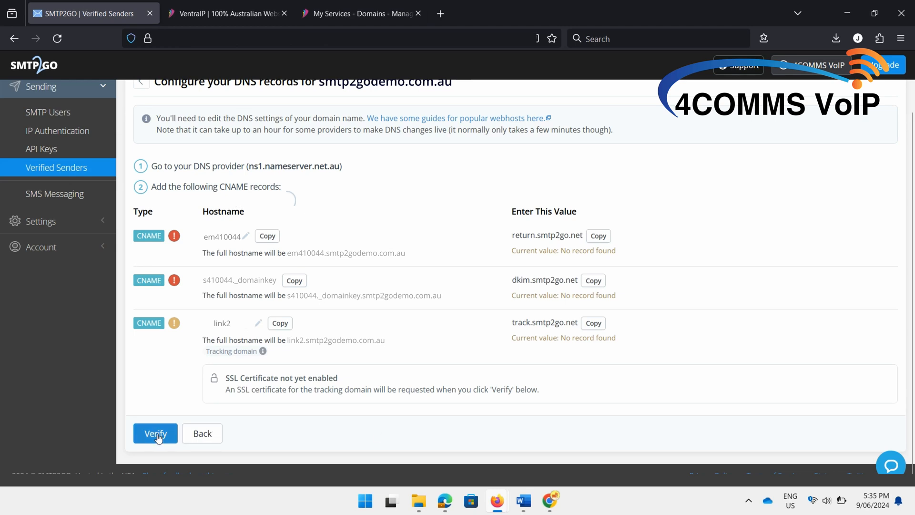
{"action": "mouse_move", "coordinate": [173, 393]}
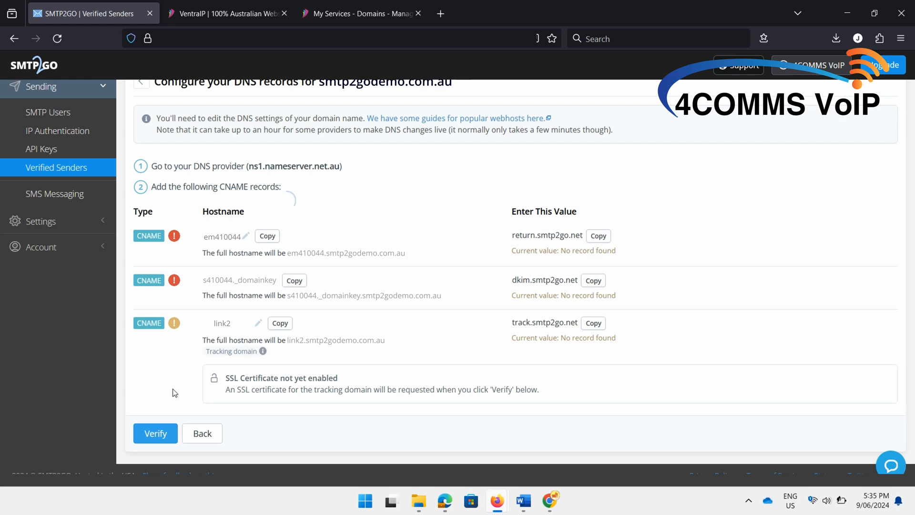
Step: Verify smtp2godemo.com.au until all three CNAME records show green ticks
{"action": "left_click", "coordinate": [155, 433]}
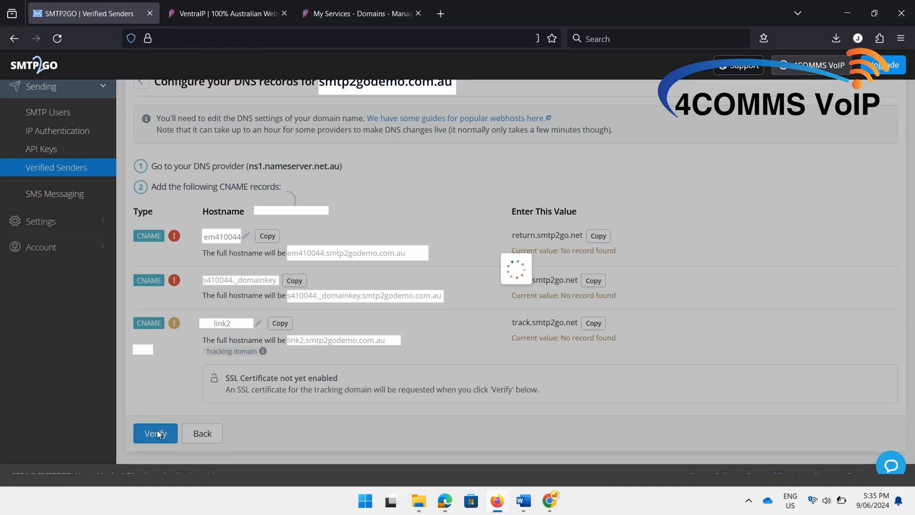
{"action": "left_click", "coordinate": [155, 433]}
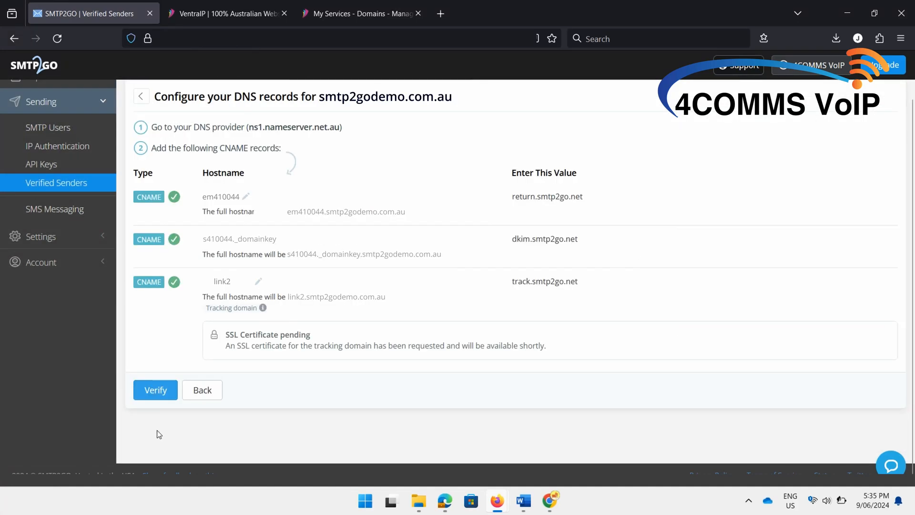
{"action": "mouse_move", "coordinate": [186, 282]}
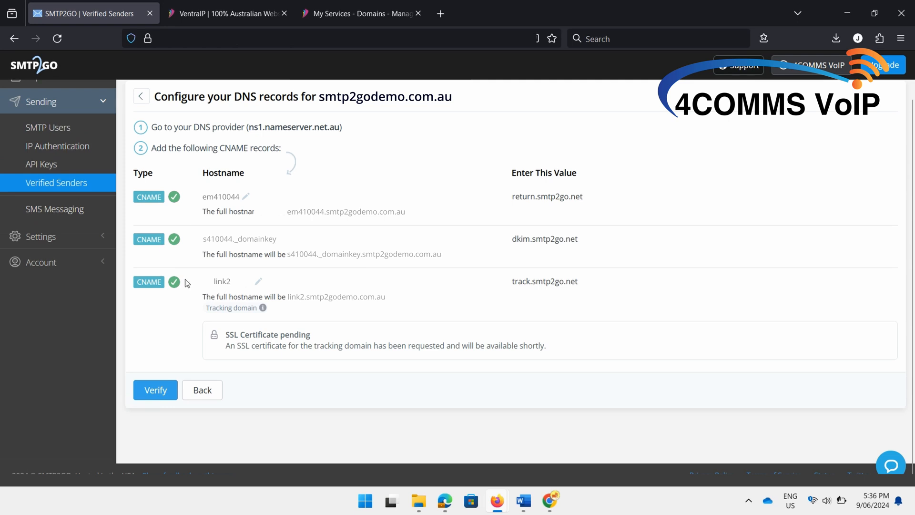
{"action": "mouse_move", "coordinate": [149, 366]}
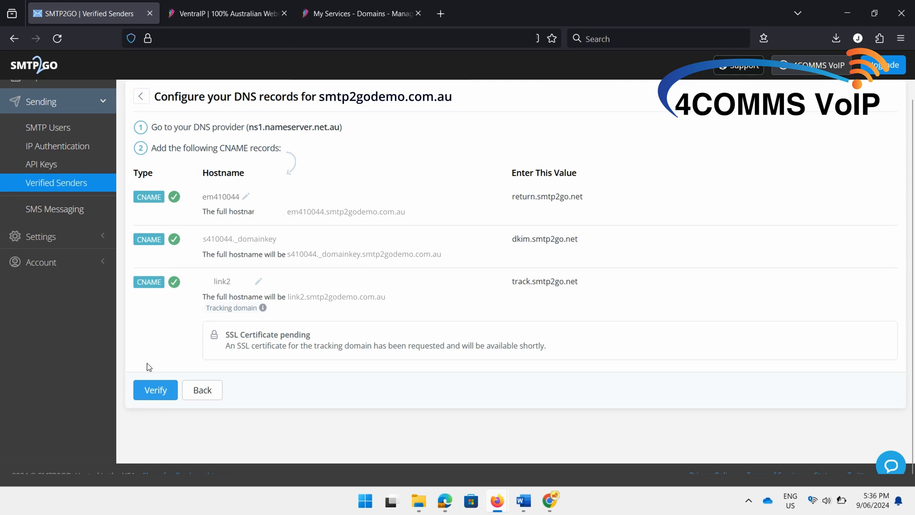
{"action": "left_click", "coordinate": [154, 390]}
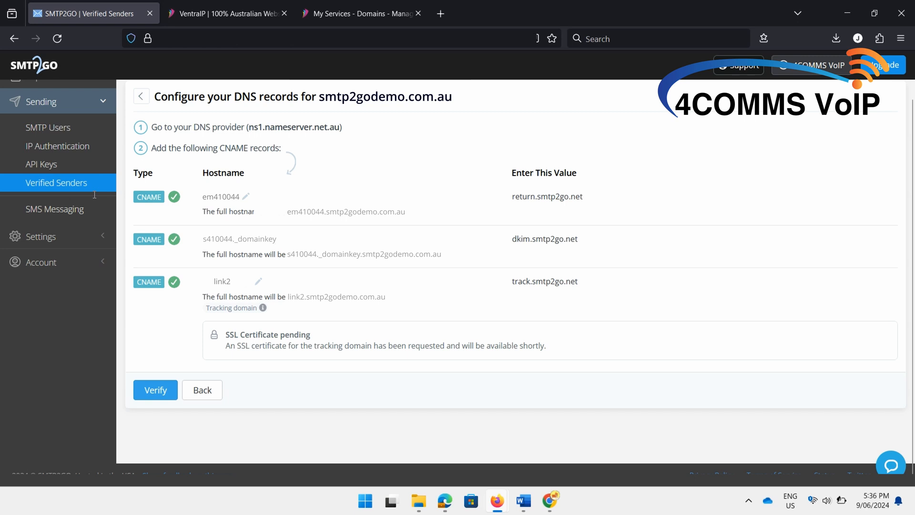
Step: Return to the Verified Senders list, then switch to the VentraIP DNS records tab
{"action": "left_click", "coordinate": [55, 182]}
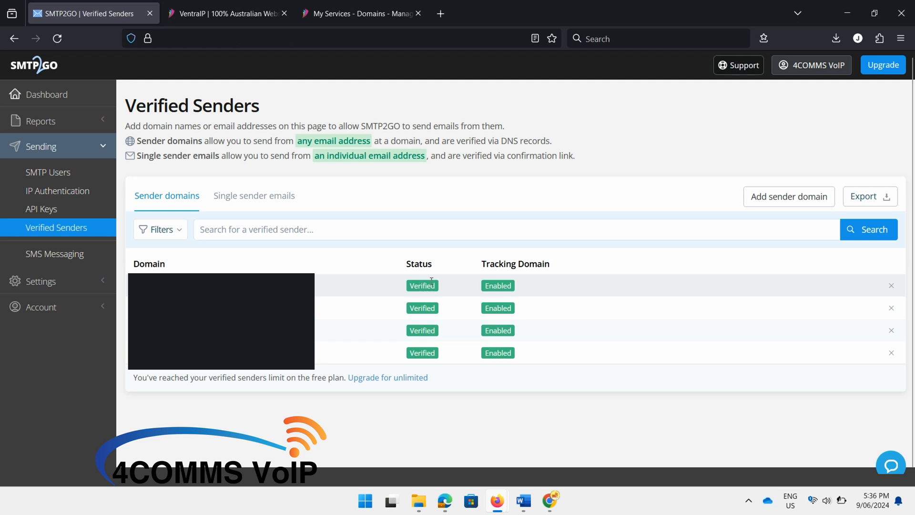
{"action": "left_click", "coordinate": [356, 13]}
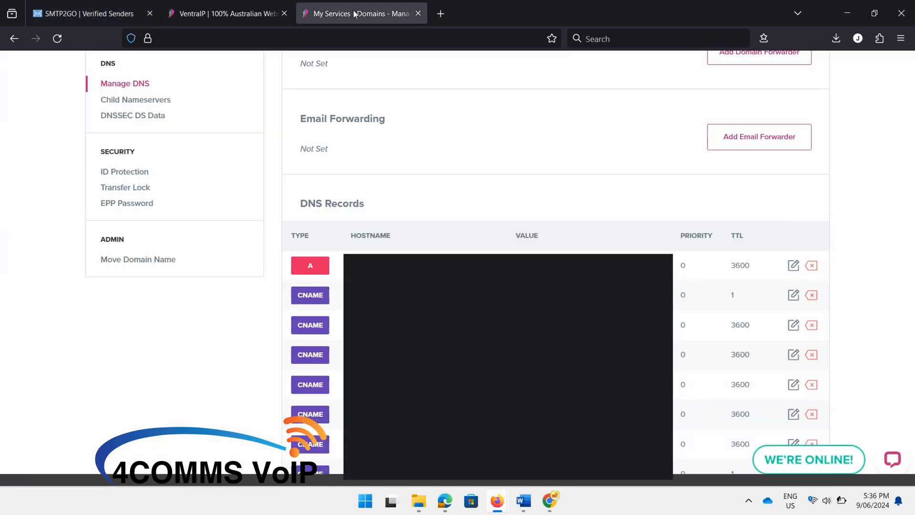
Step: Change both CNAME records with TTL 1 to TTL 3600 in VentraIP
{"action": "left_click", "coordinate": [793, 296]}
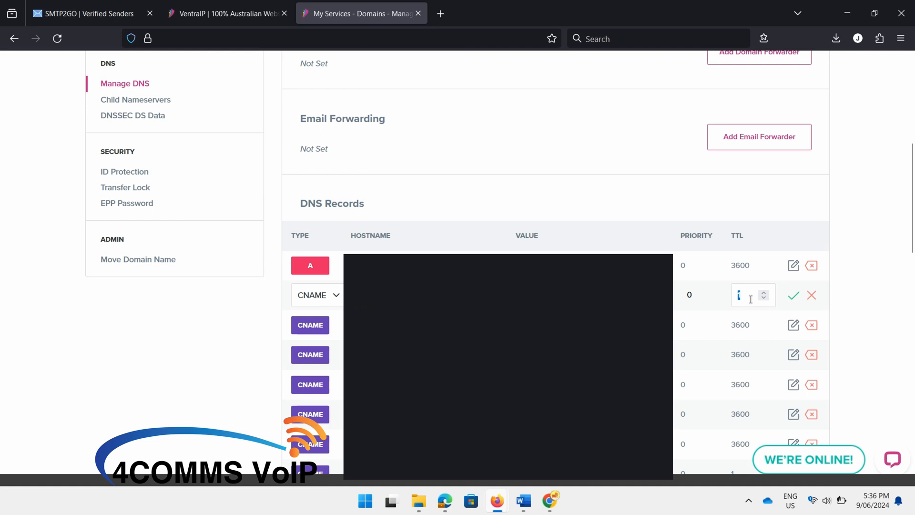
{"action": "type", "text": "3600"}
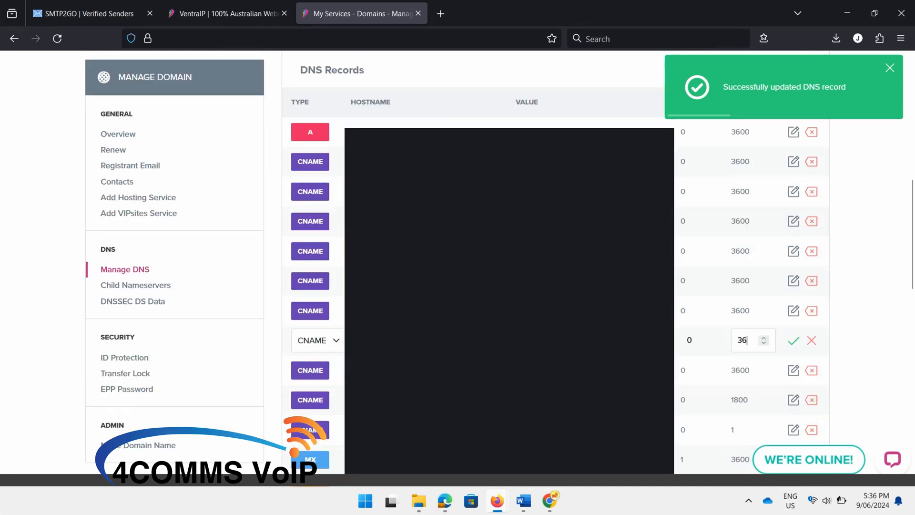
{"action": "scroll", "scroll_direction": "down", "scroll_amount": 3}
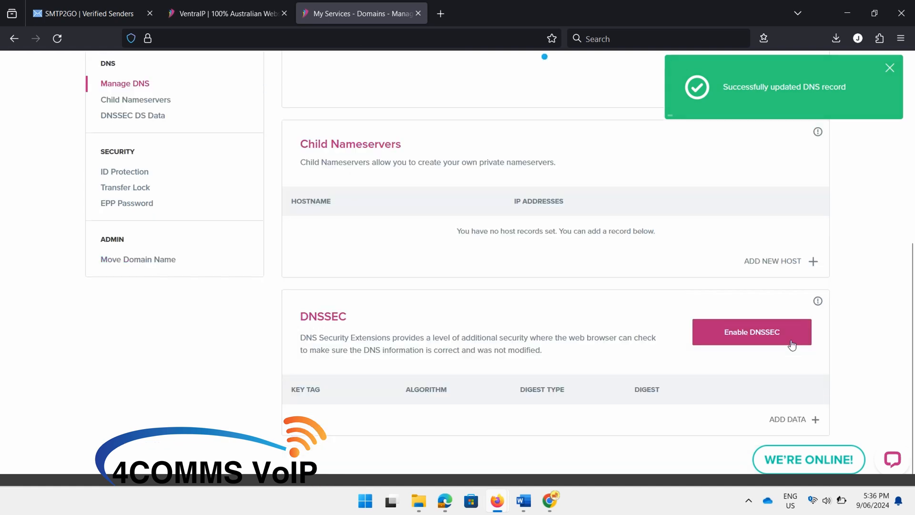
{"action": "scroll", "scroll_direction": "up", "scroll_amount": 3}
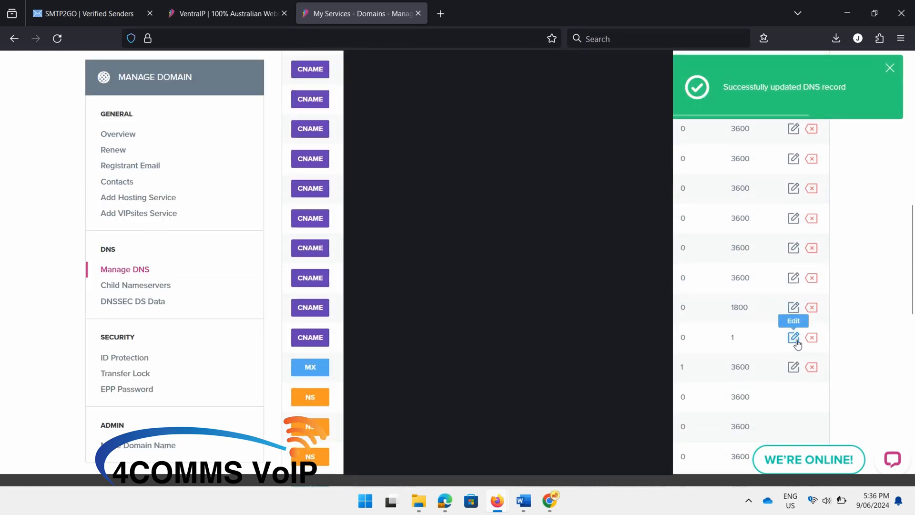
{"action": "left_click", "coordinate": [793, 338]}
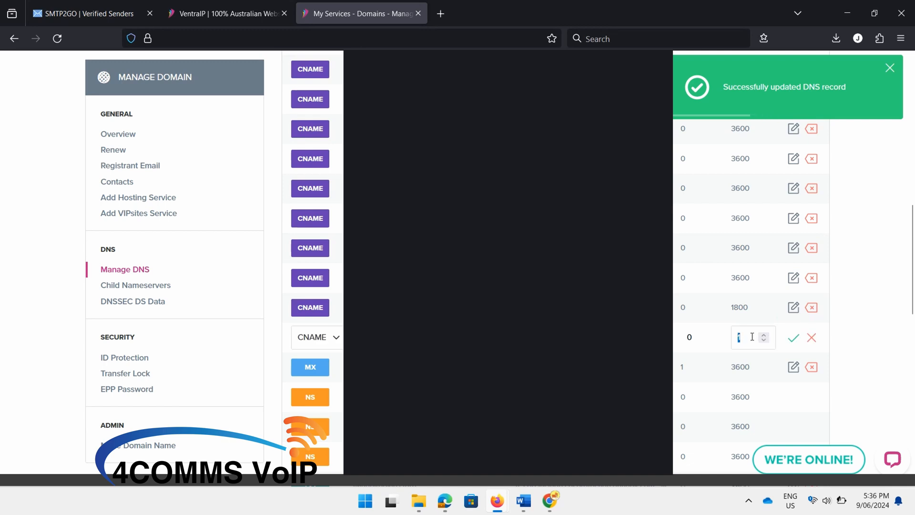
{"action": "type", "text": "360"}
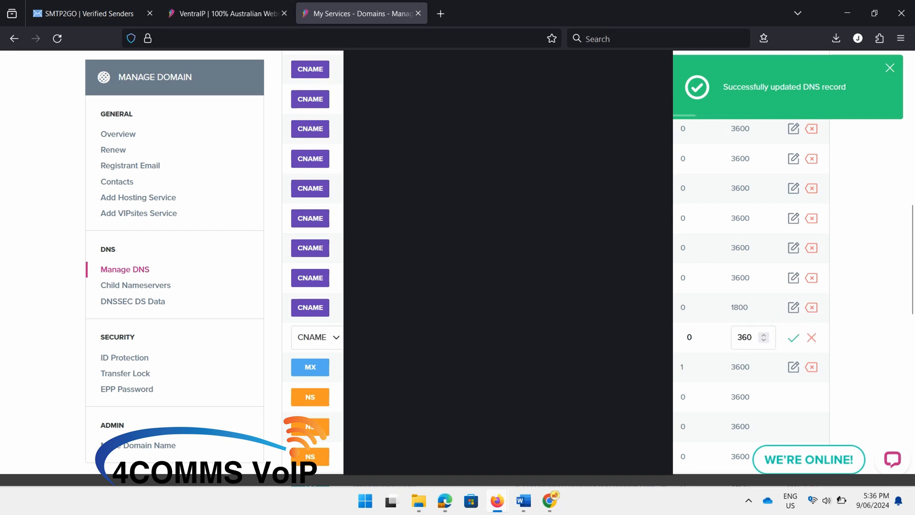
{"action": "scroll", "scroll_direction": "down", "scroll_amount": 3}
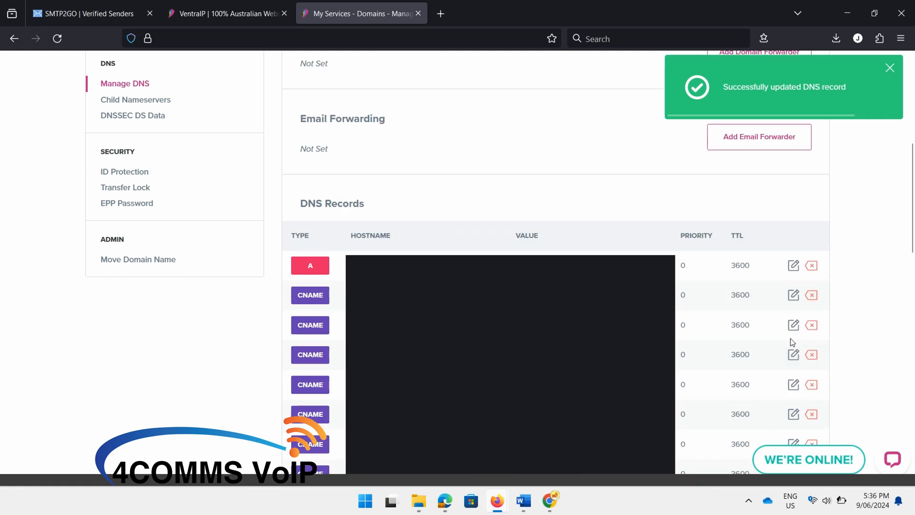
{"action": "scroll", "scroll_direction": "down", "scroll_amount": 3}
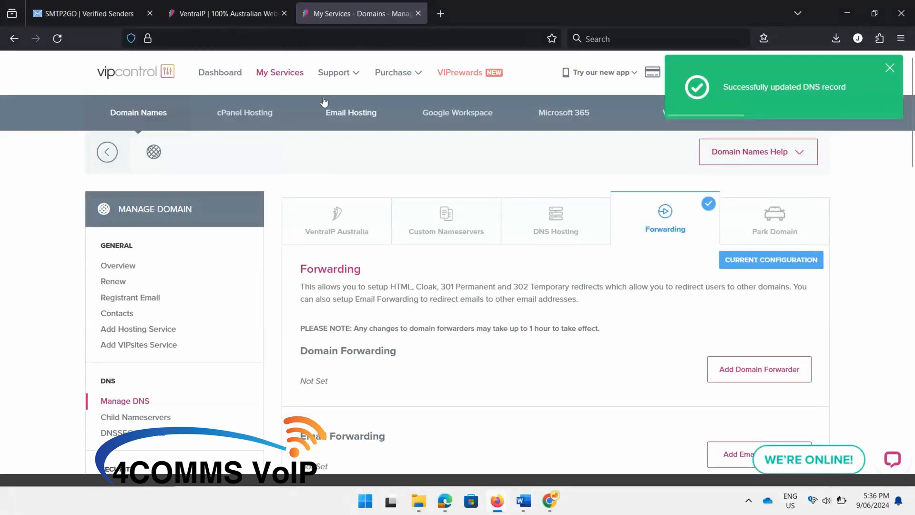
Step: Switch back to SMTP2GO and show the SMTP Users page
{"action": "left_click", "coordinate": [96, 13]}
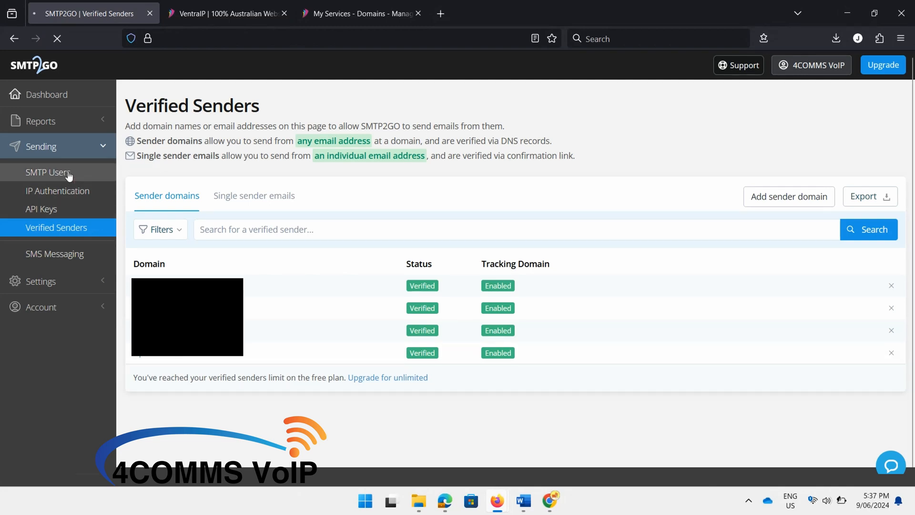
{"action": "left_click", "coordinate": [48, 172]}
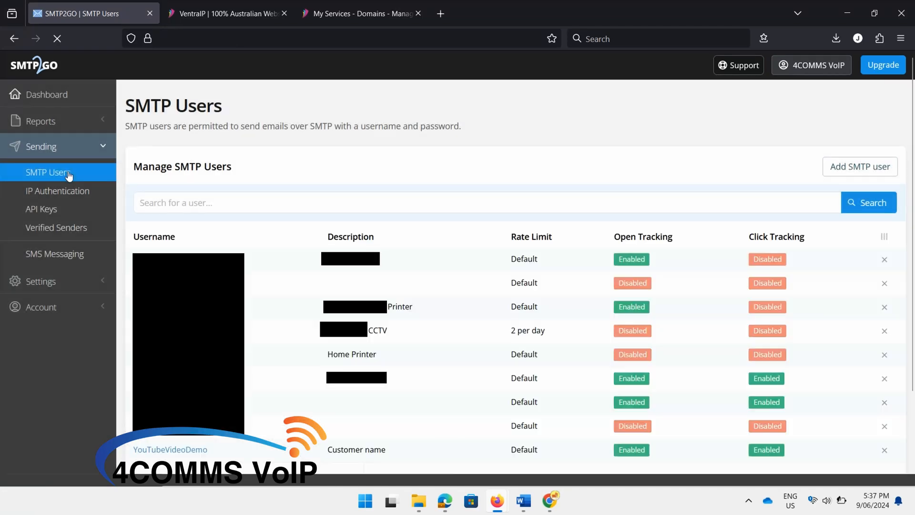